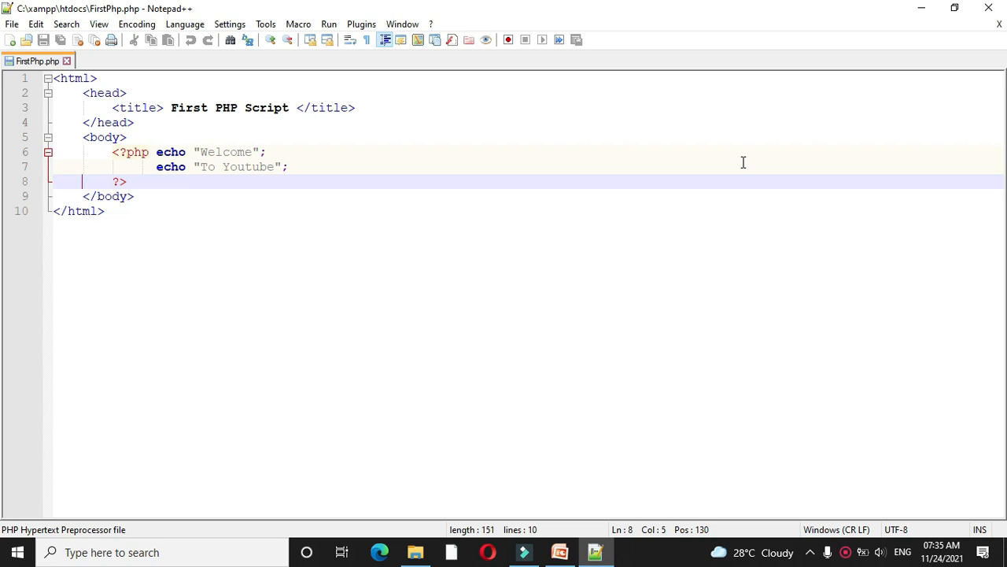
mouse_move(723, 77)
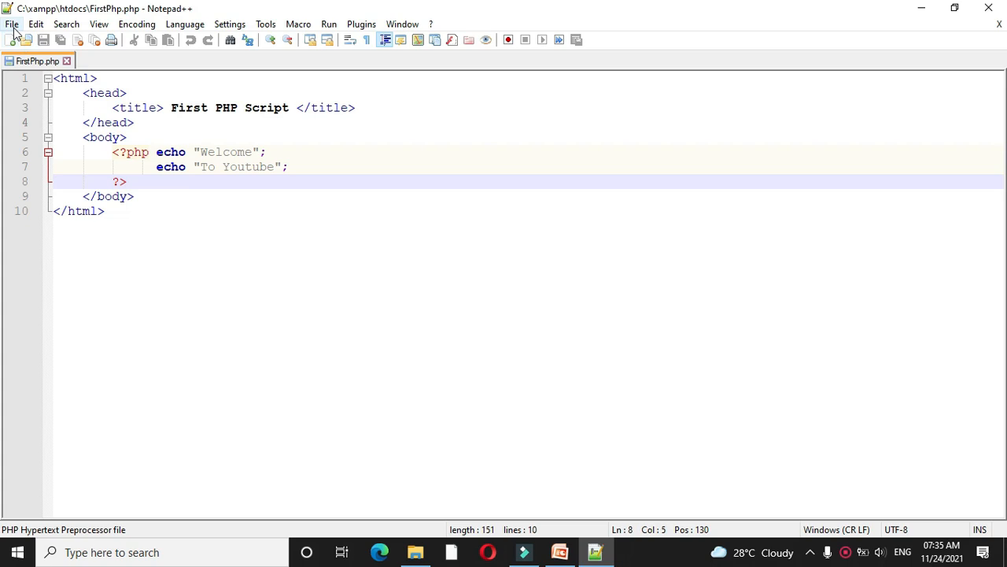
- Create a new blank document and save it as DefaultConst.php in xampp\htdocs\PHPScript
click(12, 40)
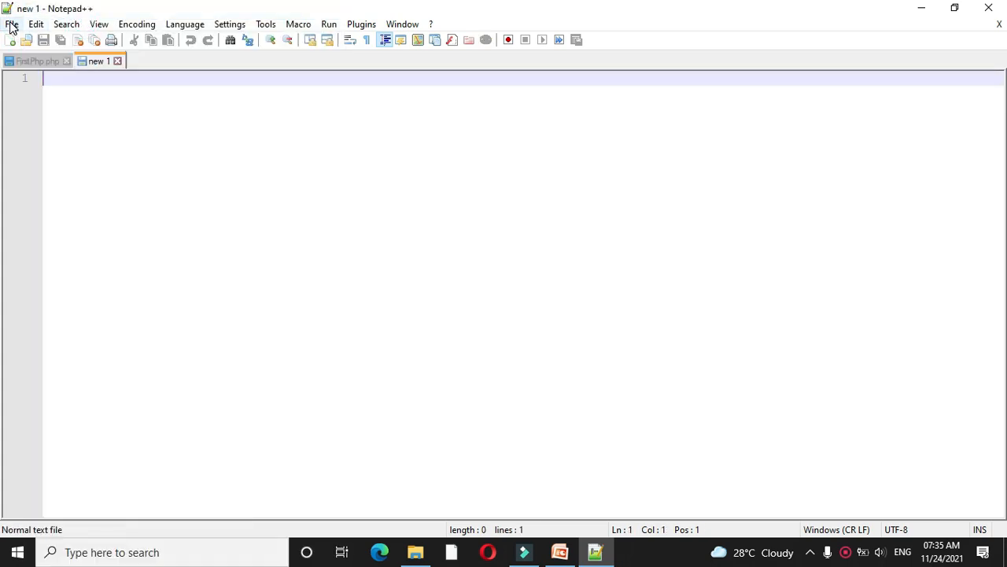
mouse_move(114, 136)
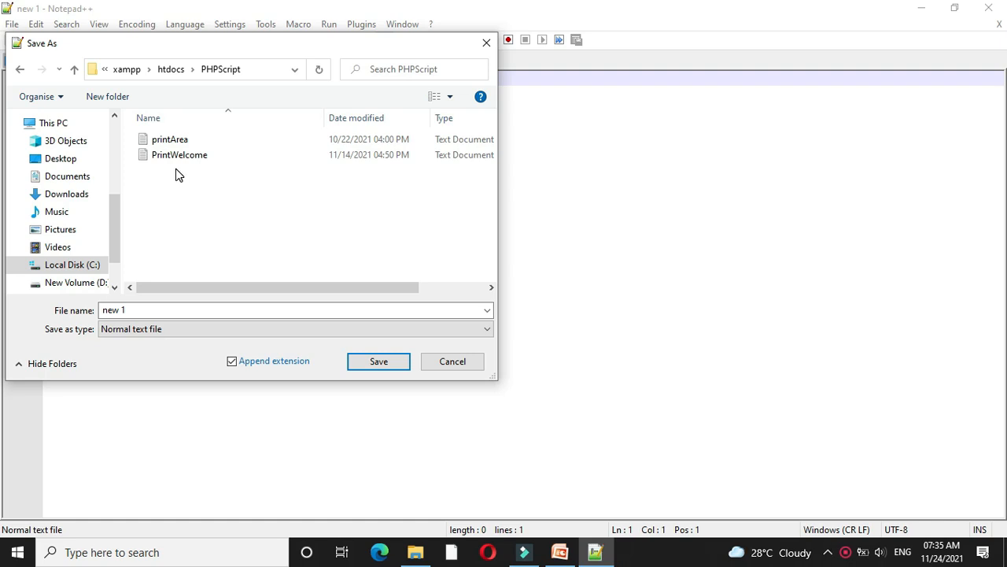
text(DefaultConst.)
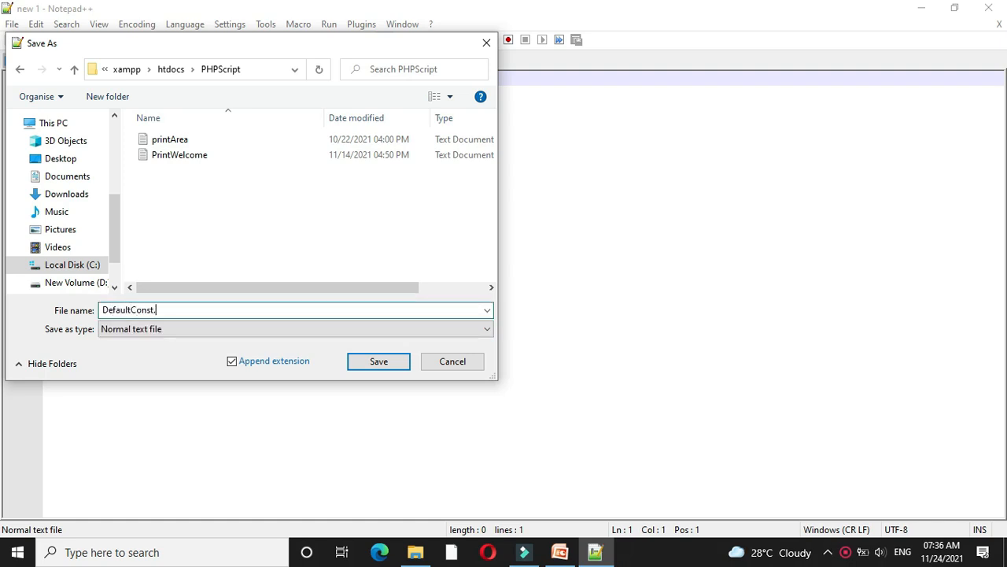
text(php)
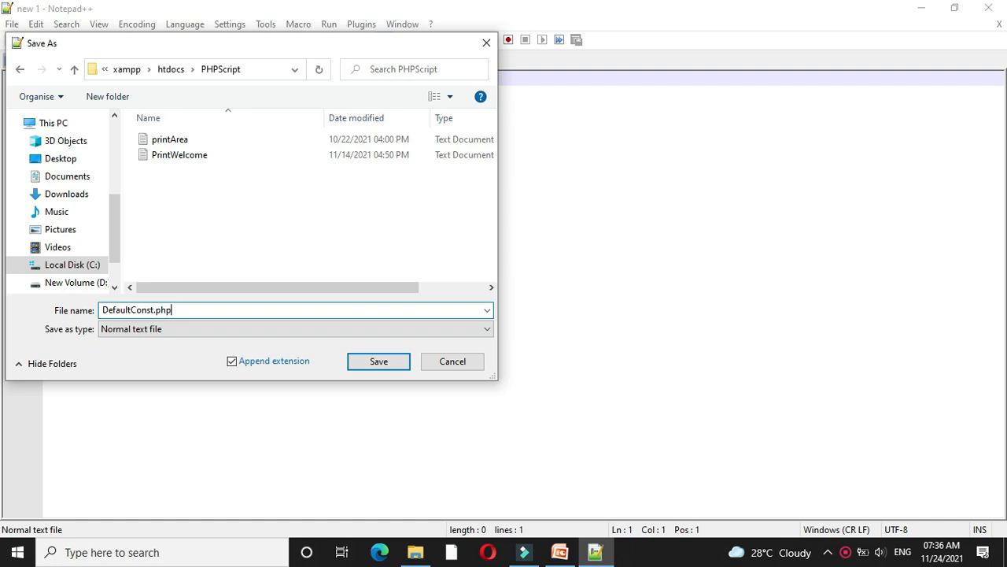
click(378, 360)
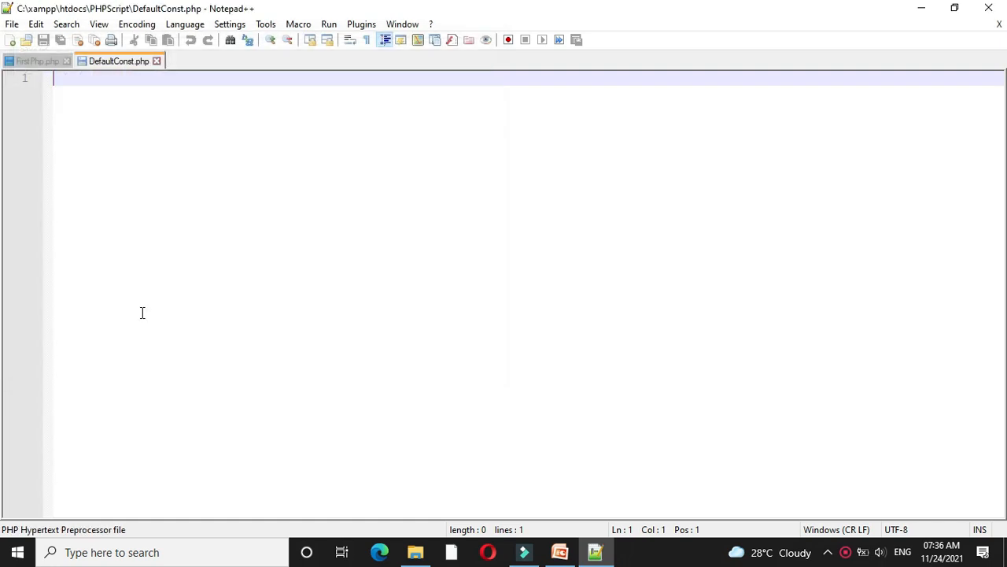
- Write the html and title tags with title "PHP Script to explain working of default Constructor"
text(<h)
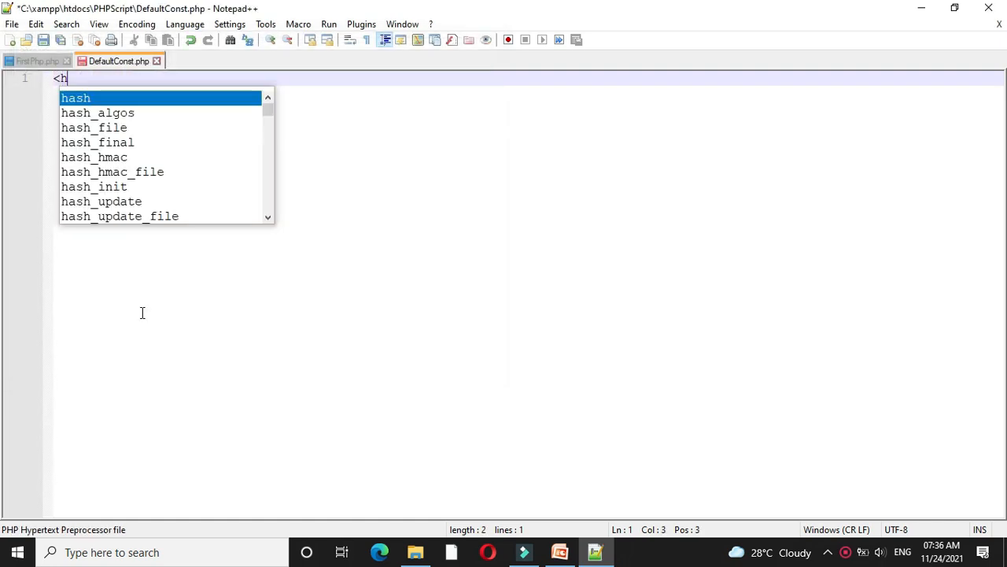
text(ml>)
text(<t)
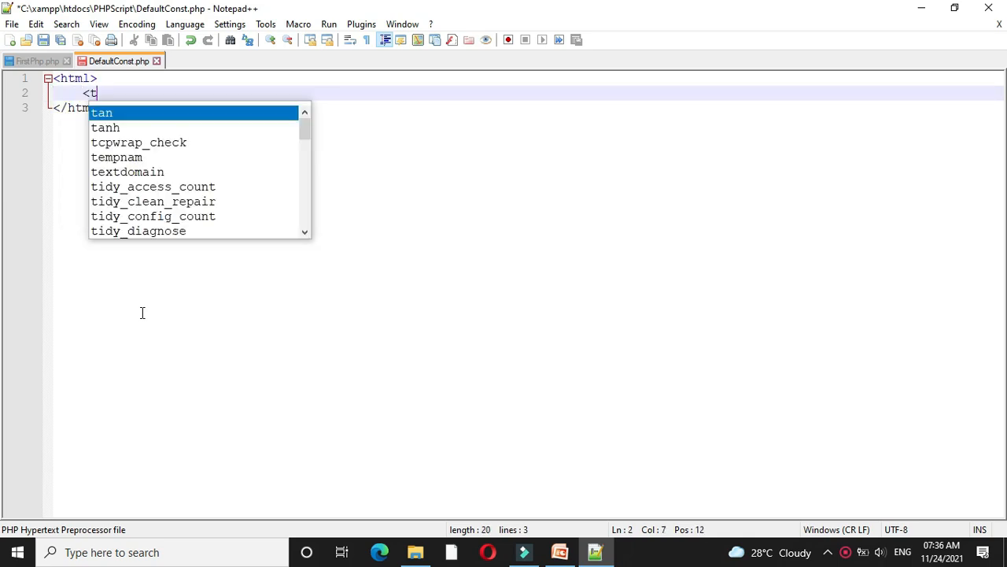
text(itle> </tit)
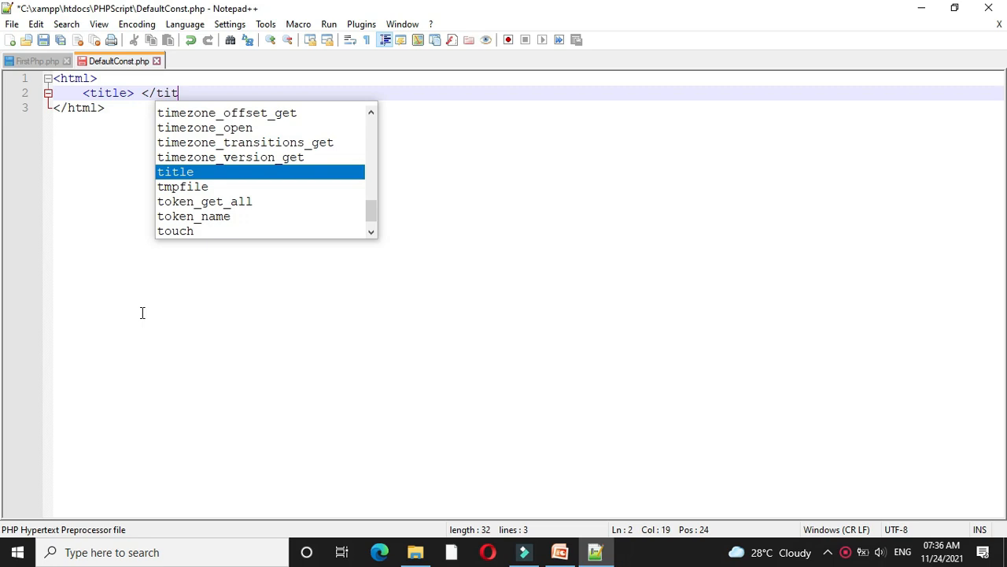
text(PHP Script to e)
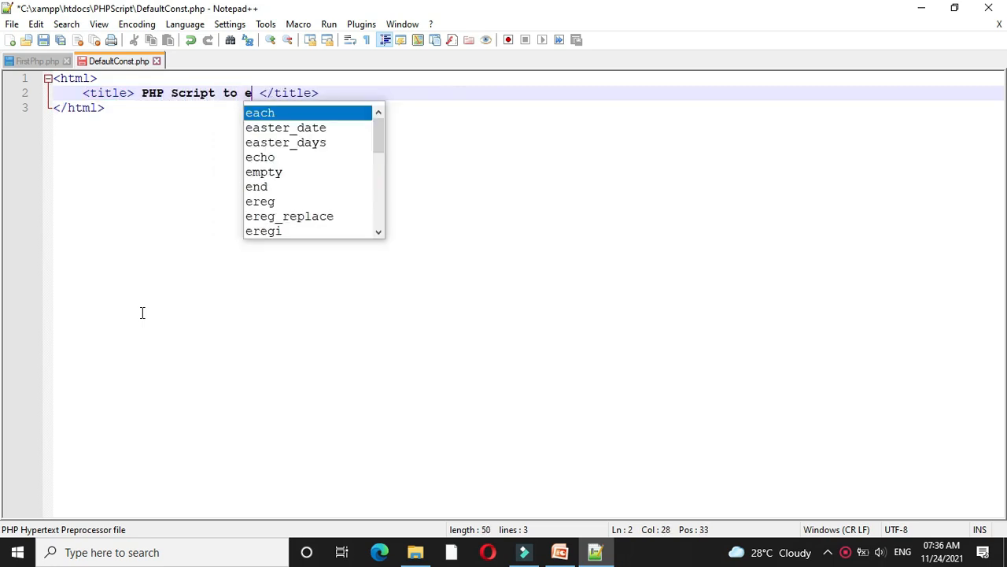
text(xplain working of default Constructor)
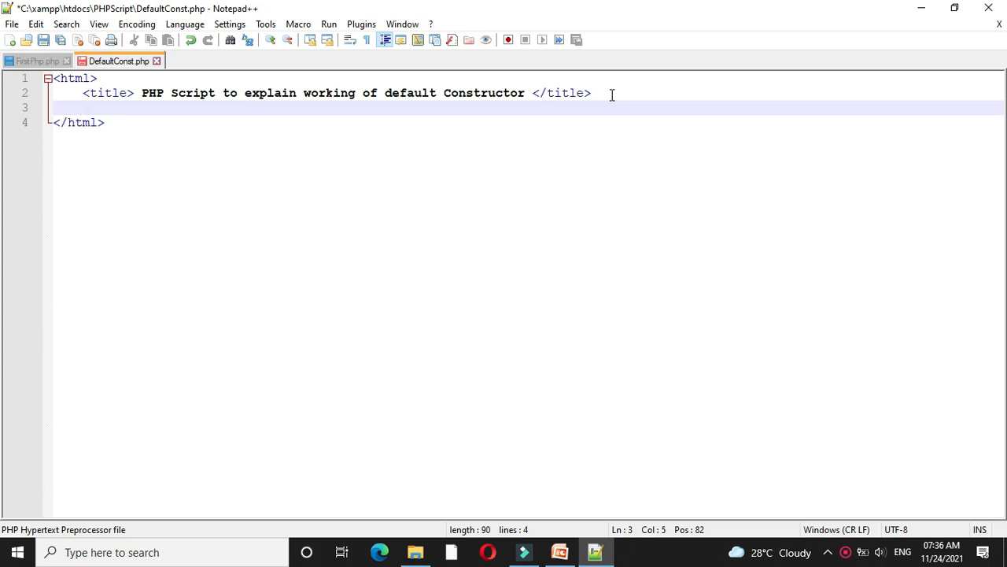
- Add the body tag and begin the PHP block inside it
text(<bo)
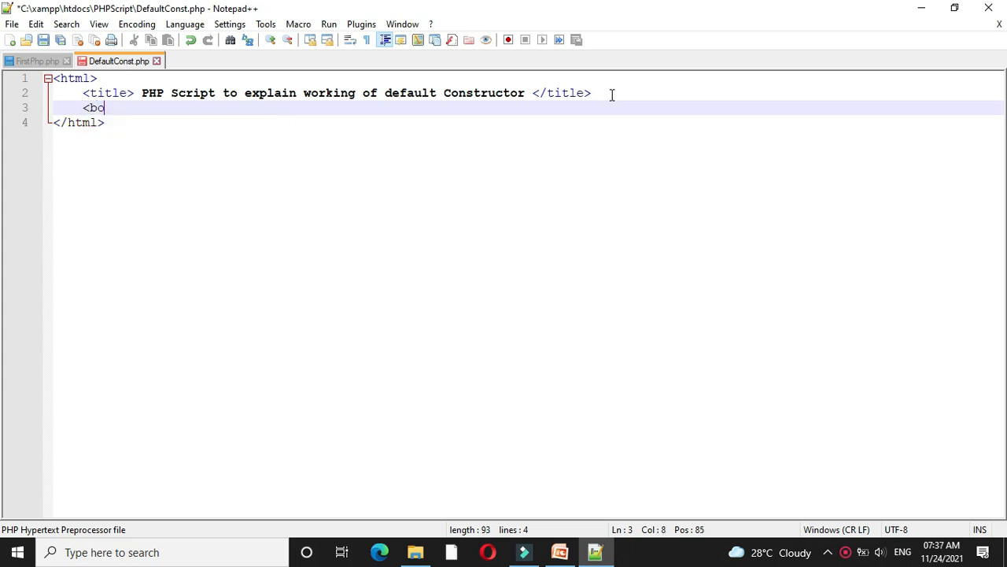
text(dy>)
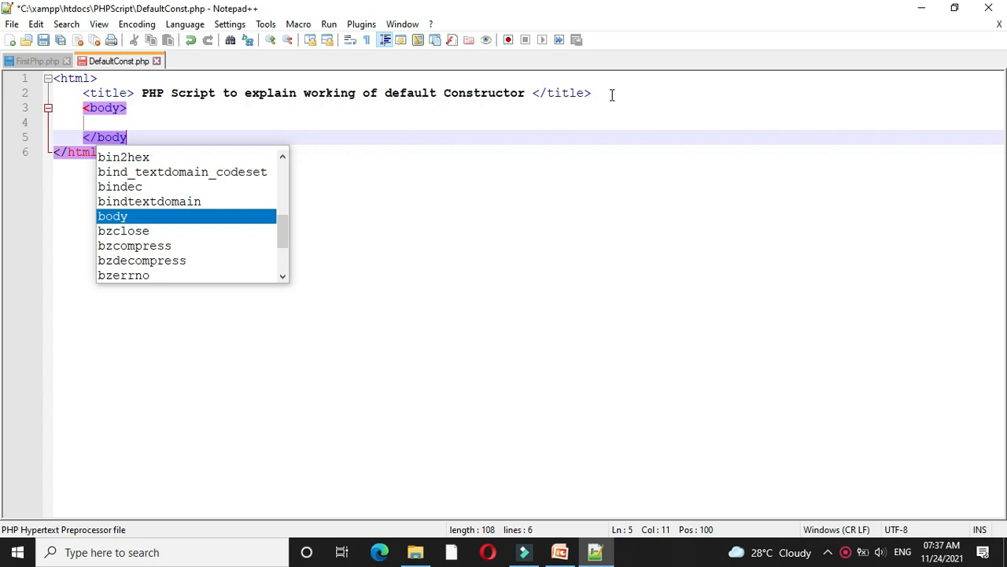
text(<?php)
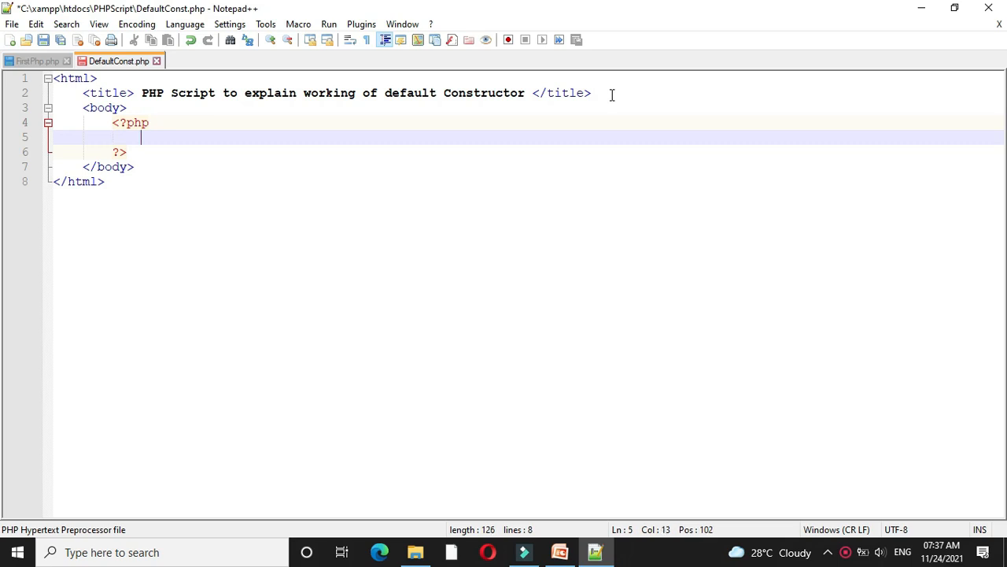
- Declare class Program with 'protected $a=10,$b=20;' and begin typing the constructor function
text(class)
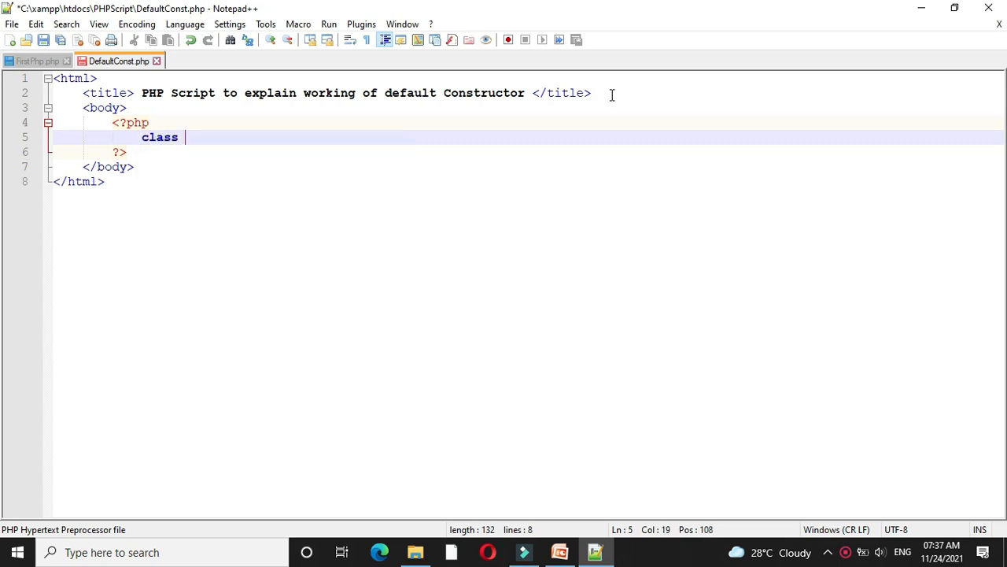
text(Program)
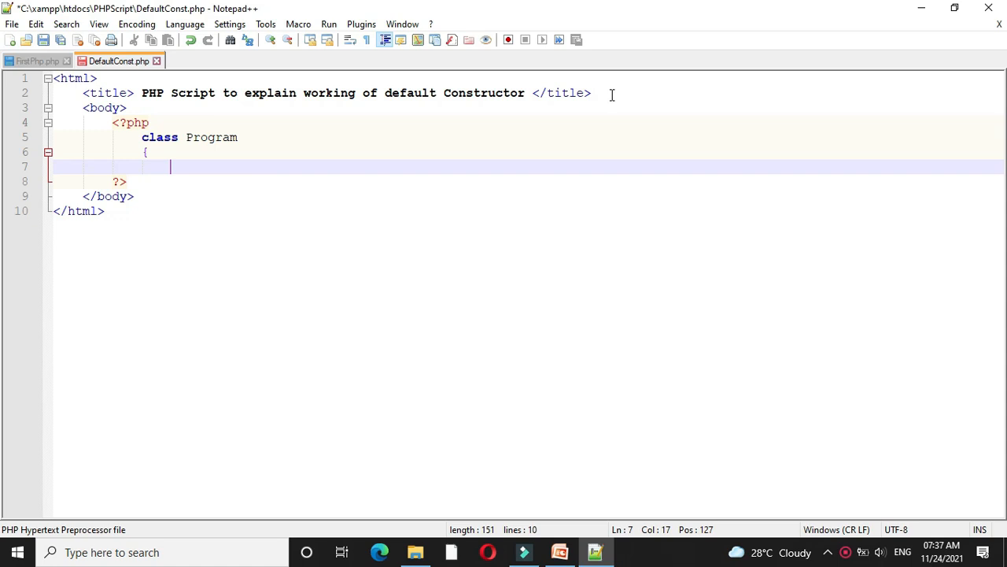
text(protecte)
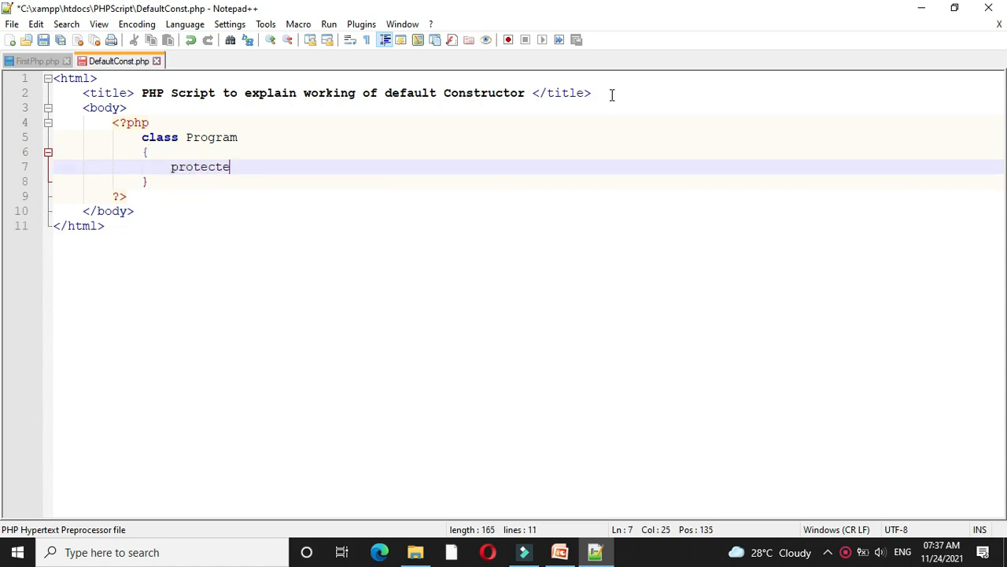
text(d)
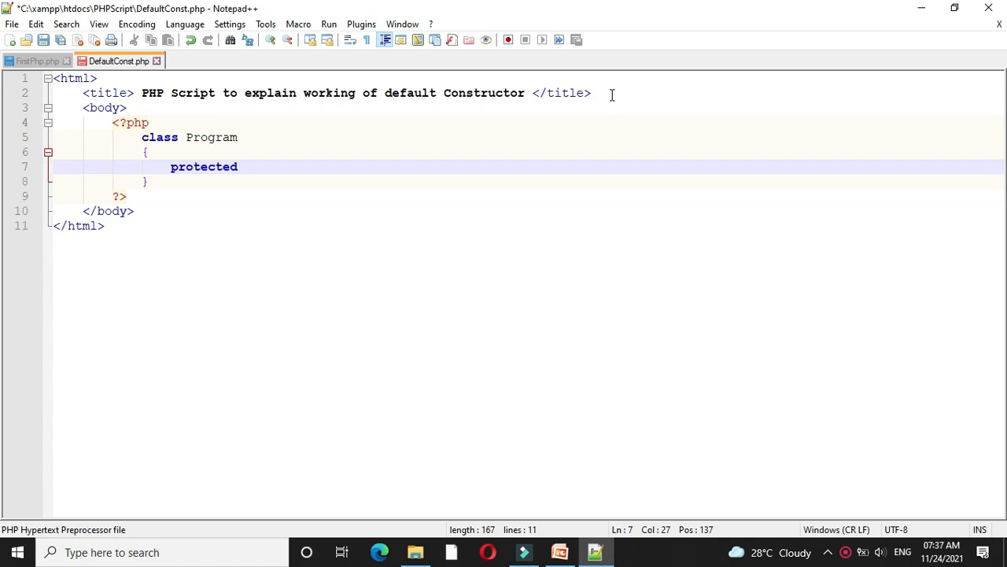
text($a=10,$)
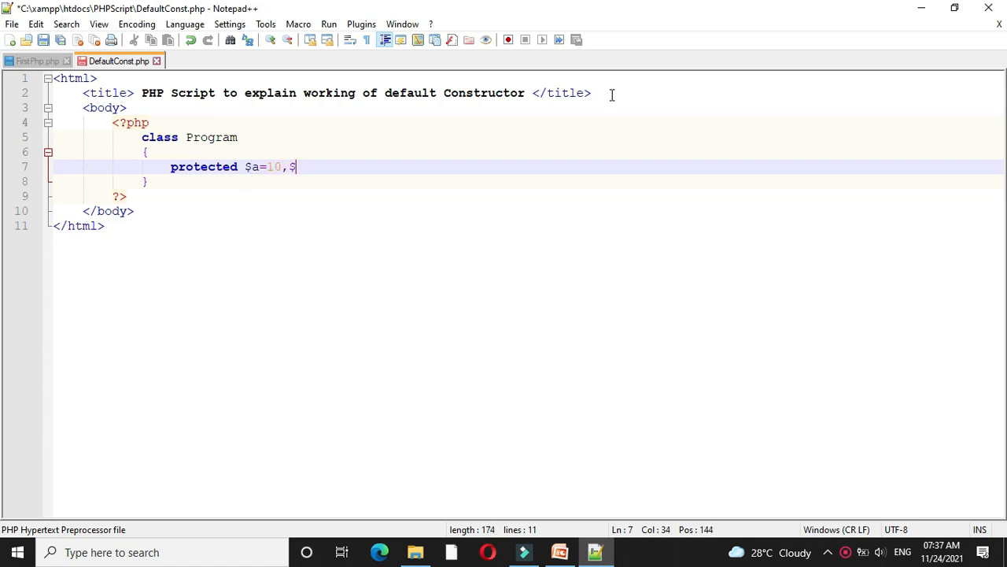
text(b=20;)
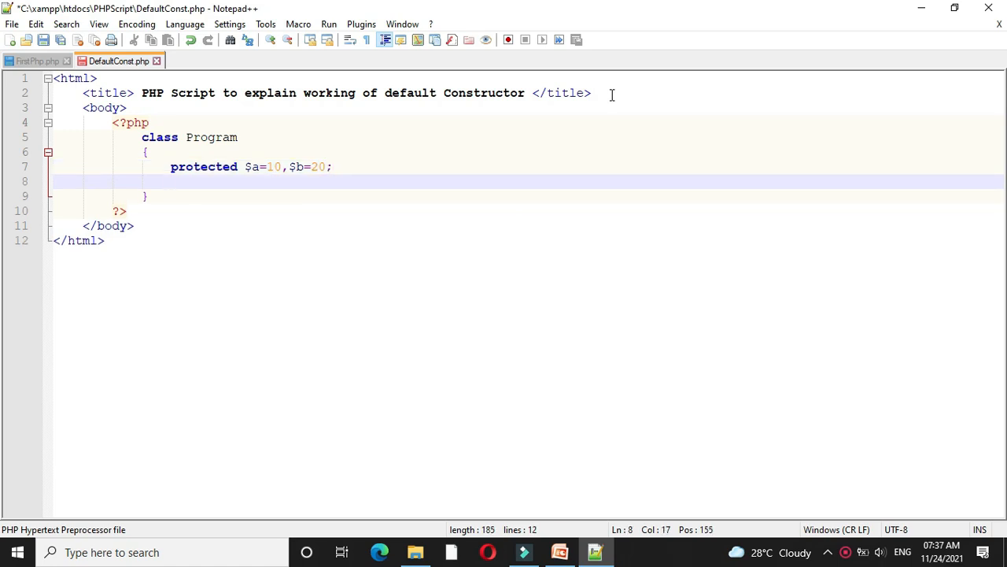
text(function _Con)
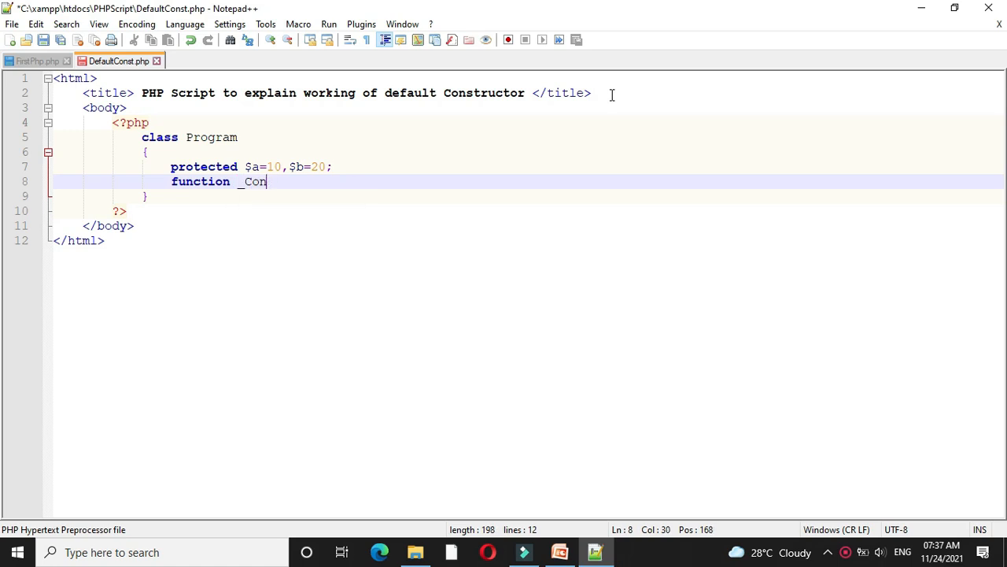
- Finish the _construct() signature and start its echo with "In Constructor"
text(struct)
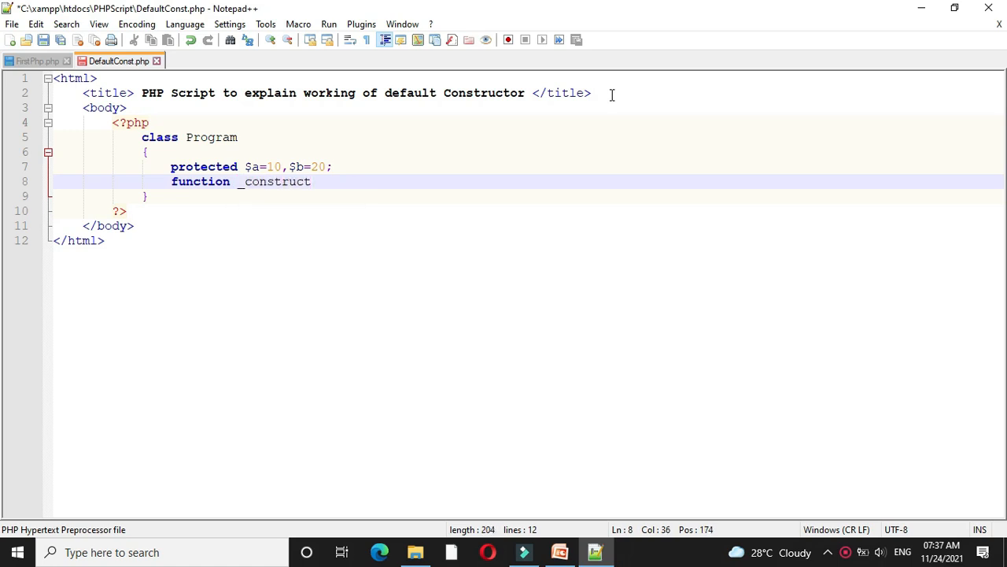
text(())
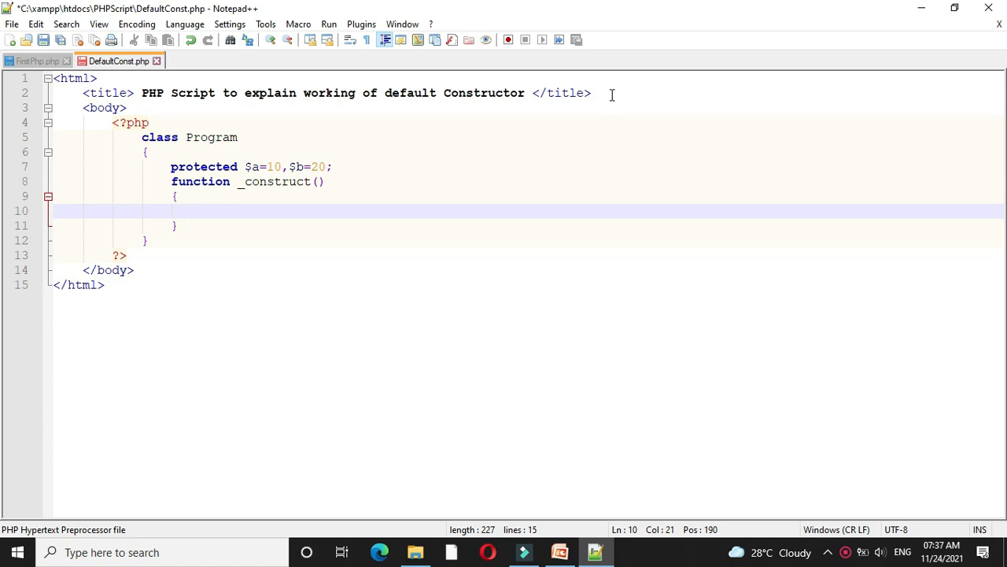
text(echo)
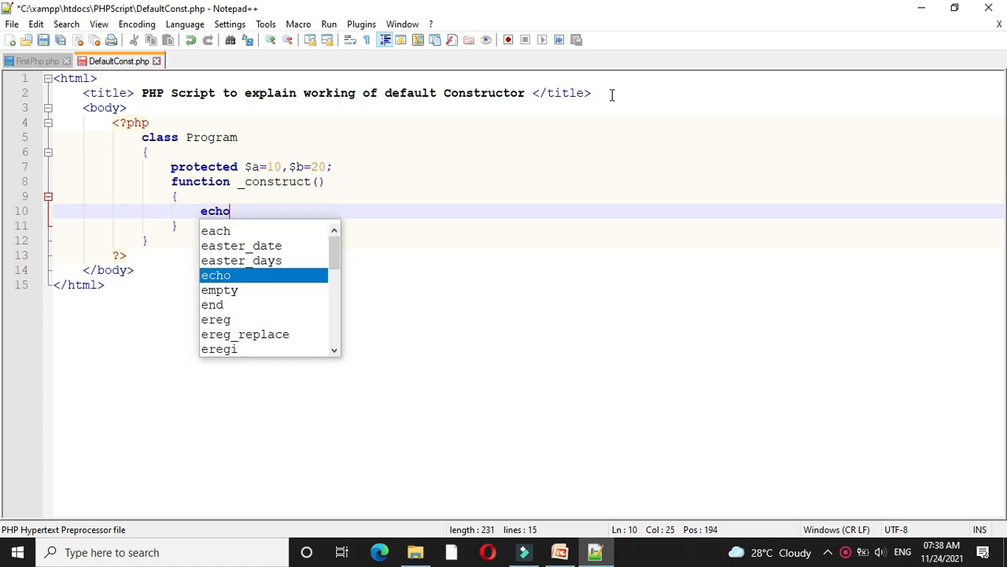
text("In)
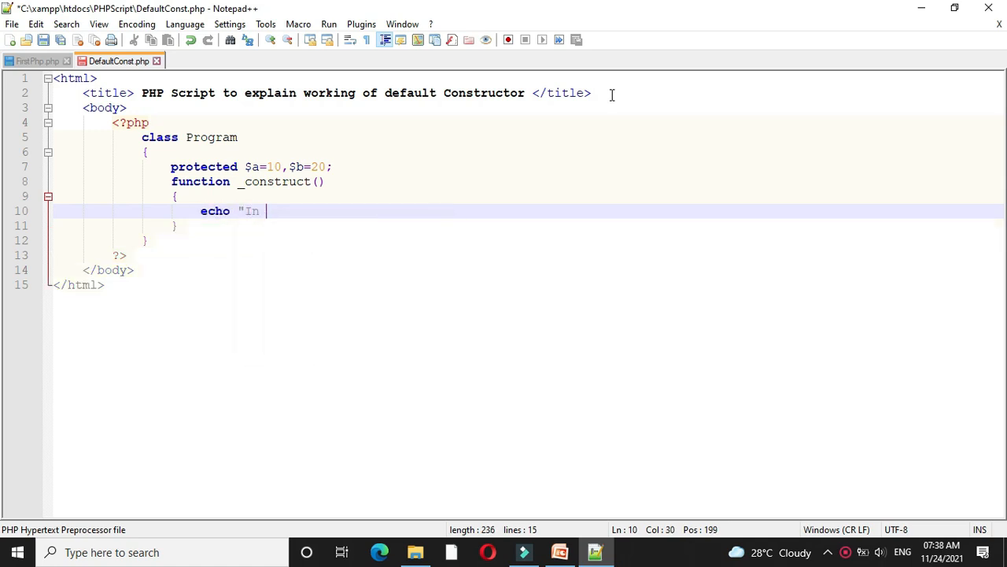
text(Constructor)
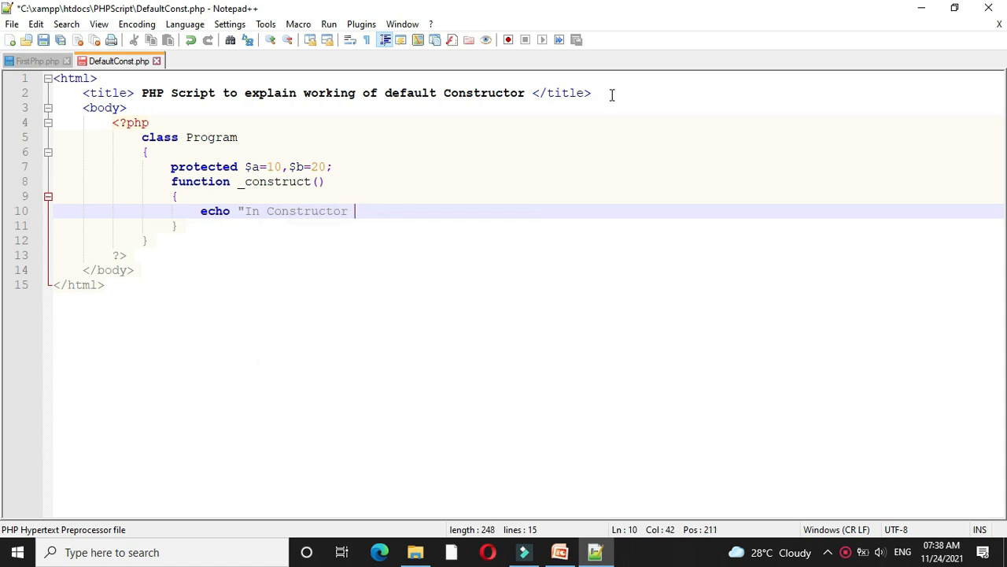
- Complete the echo: "Value of variables are $this->a, $this->b </br>";
text(Value of variable)
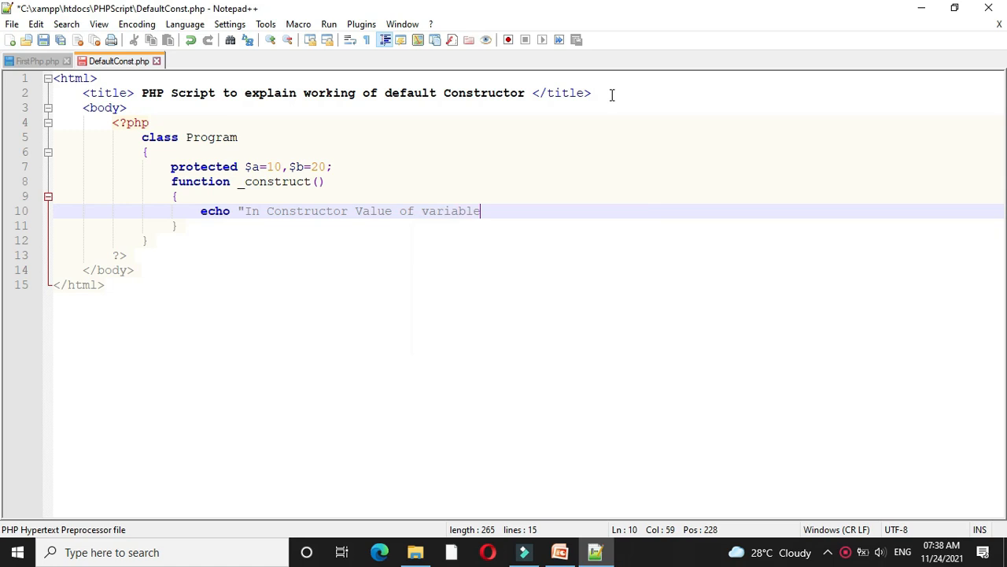
text(s are $)
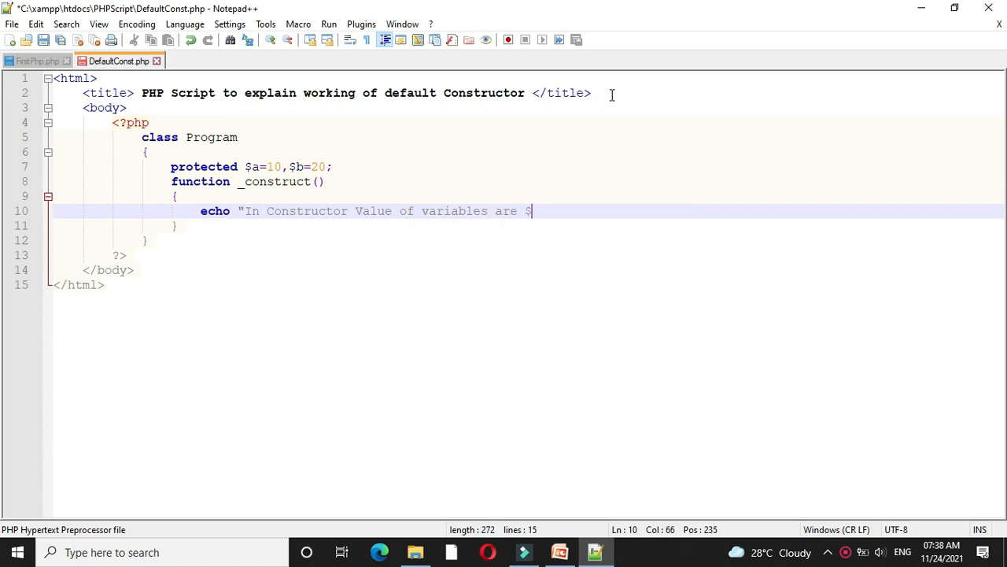
text(this->)
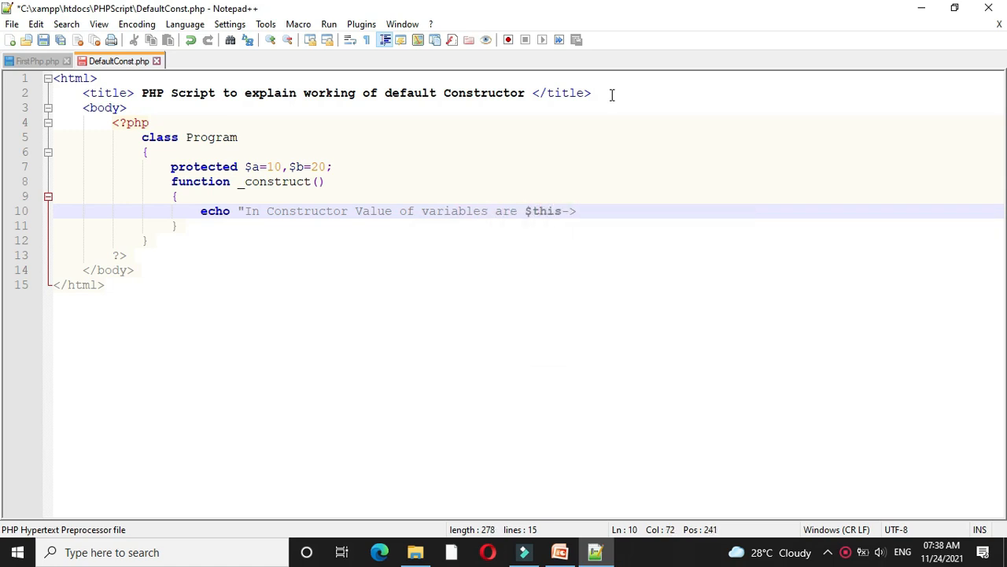
text(a)
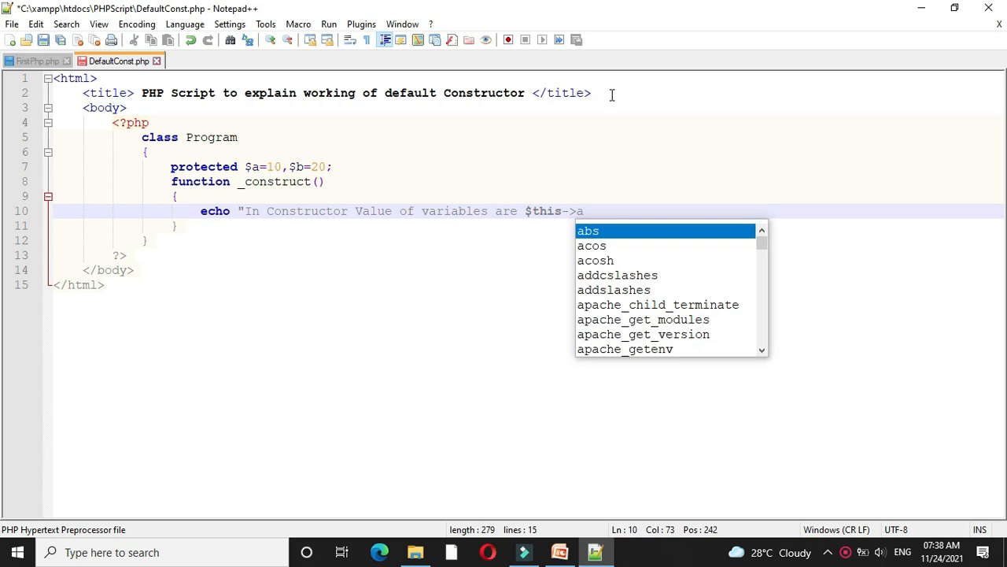
text(, $this->b)
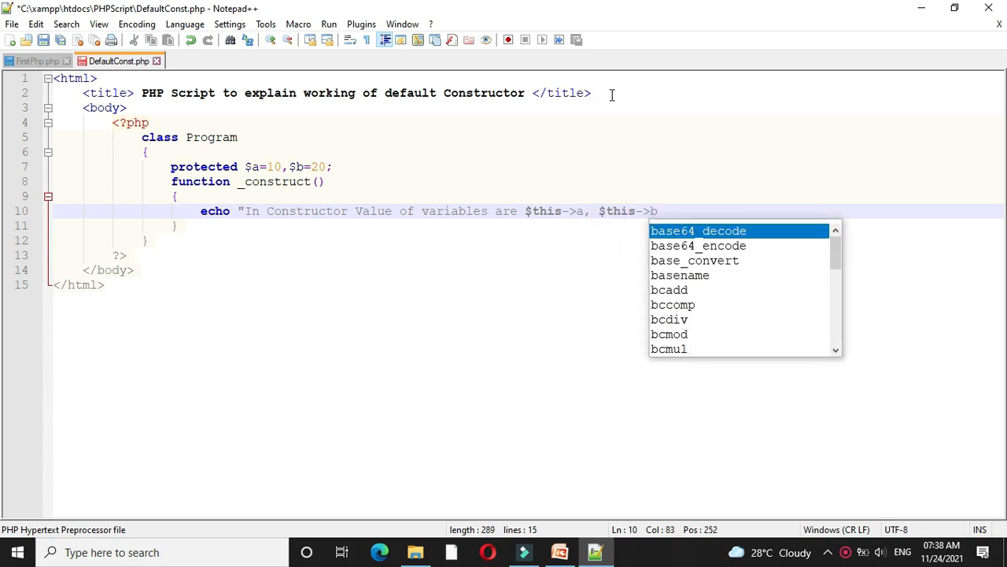
text(</br>";)
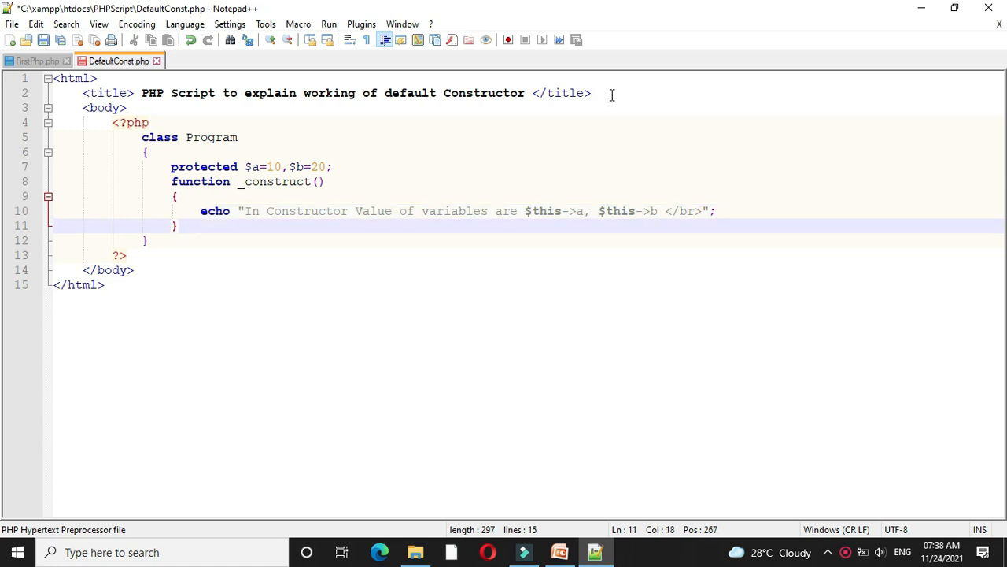
- Add function Addition() that echoes "In Method" and returns $this->a+$this->b
text(function)
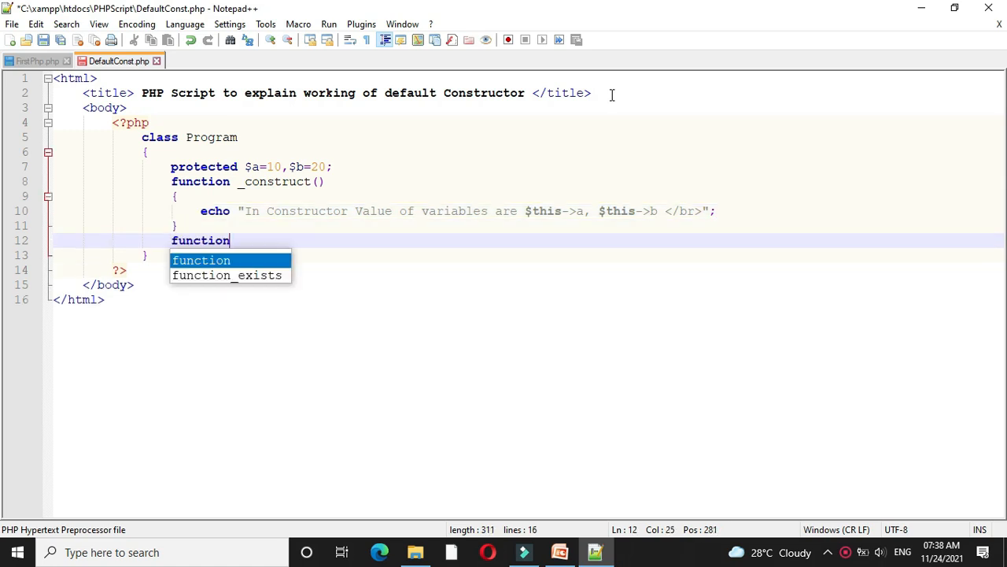
text(A)
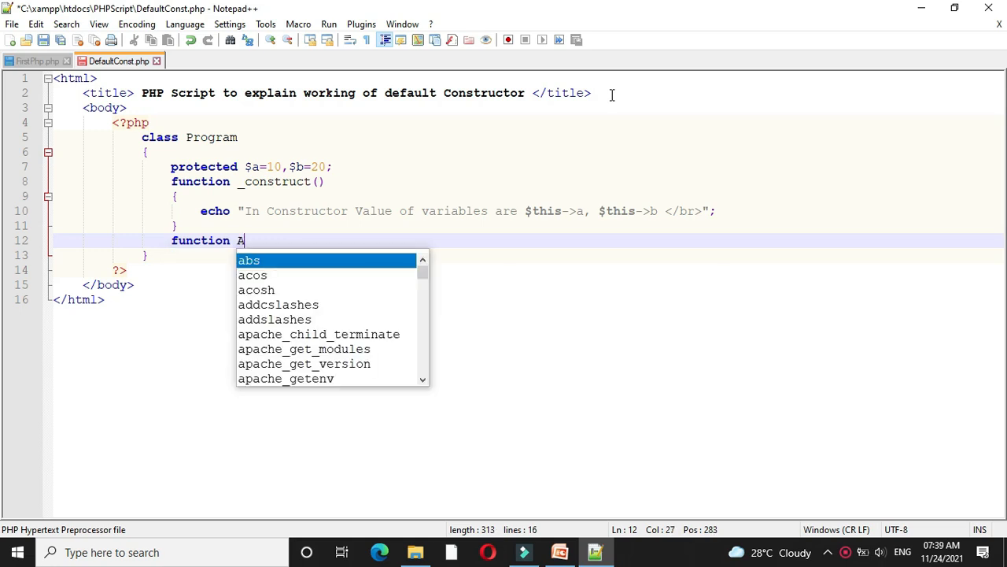
text(ddition())
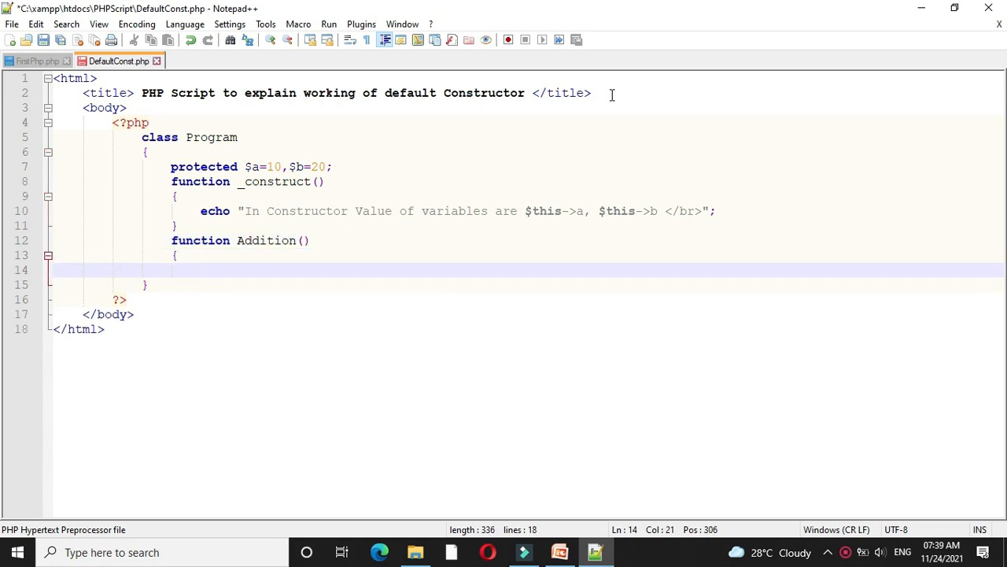
key(enter)
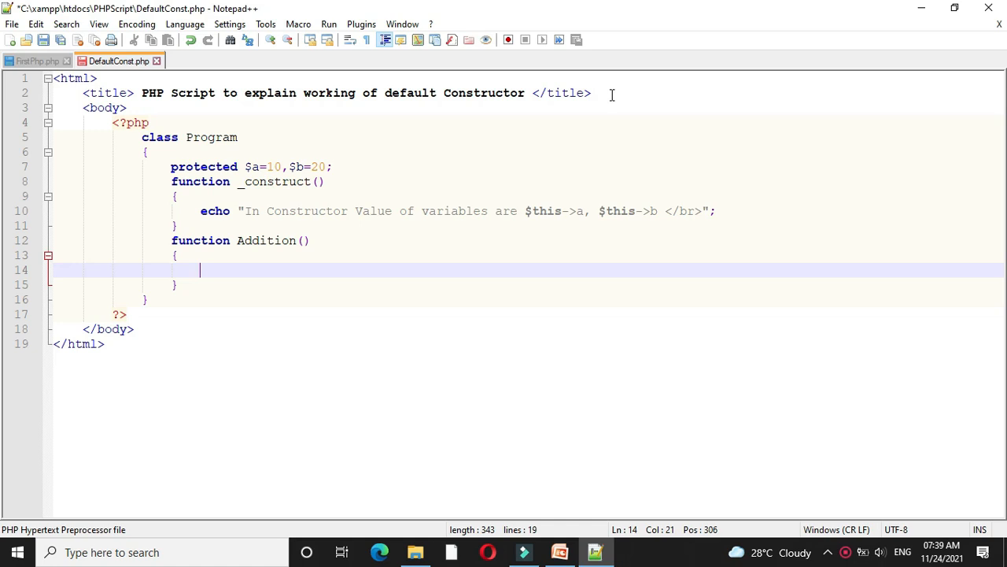
text(eturn)
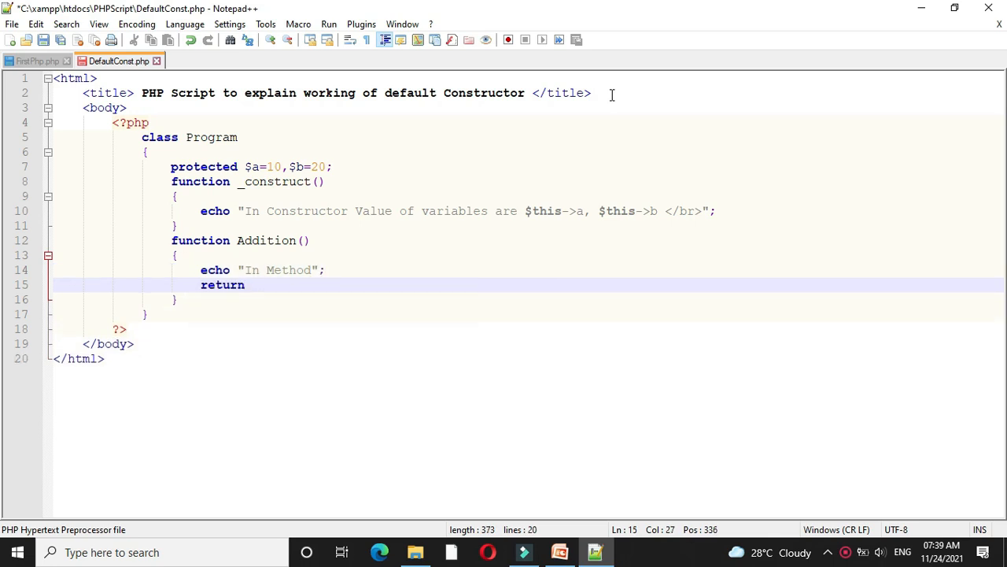
text($this->a+$this->b;)
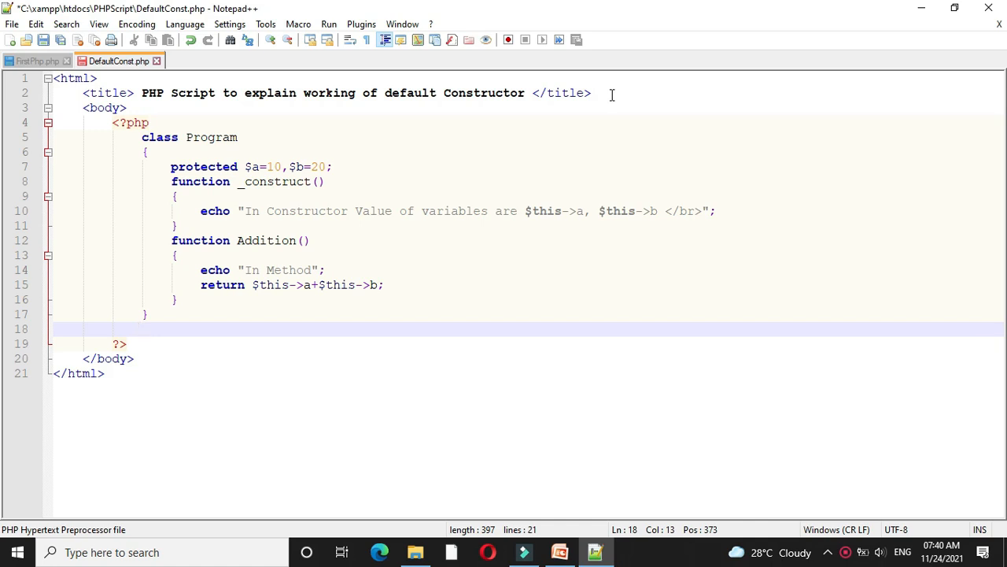
- Create $prg=new Program(); and echo "Addition of two numbers ". $prg->Addition();
text($)
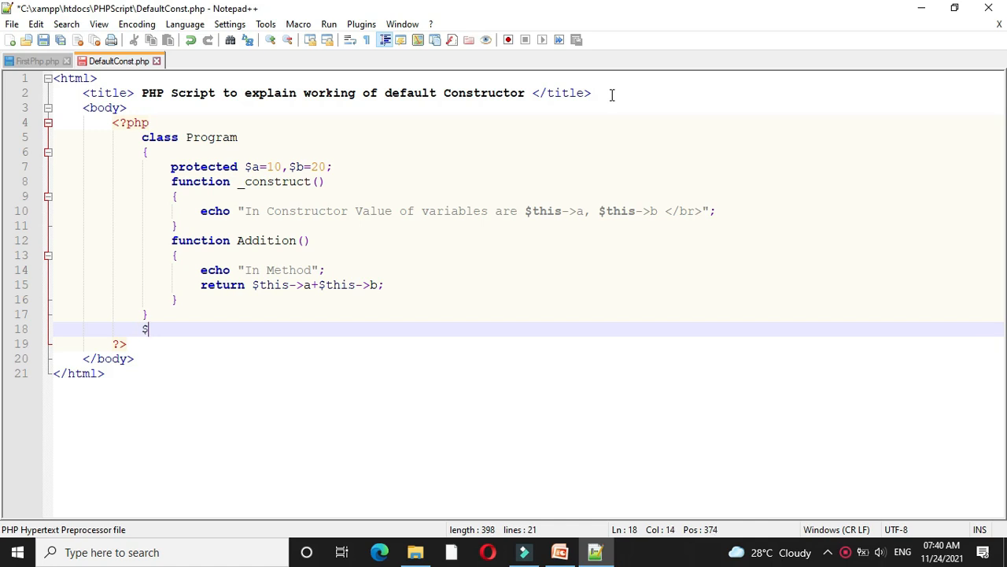
text(prg=new Pr)
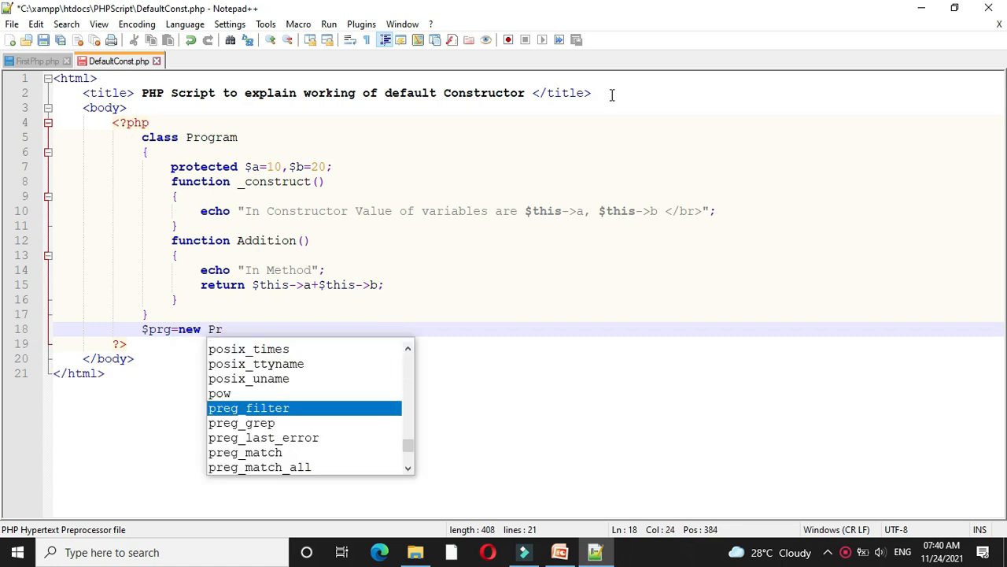
text(ogram();)
text(echo)
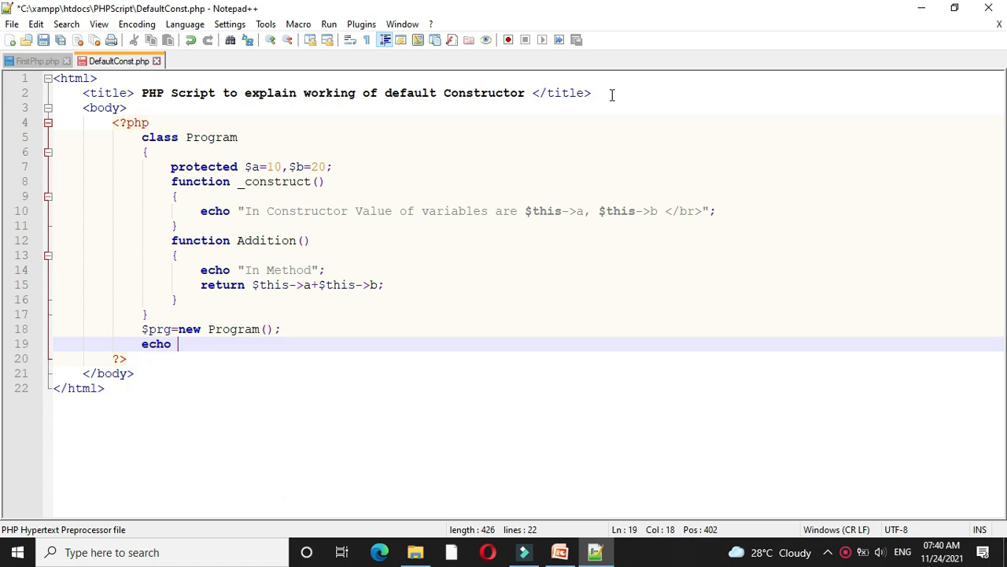
text("Addition of two)
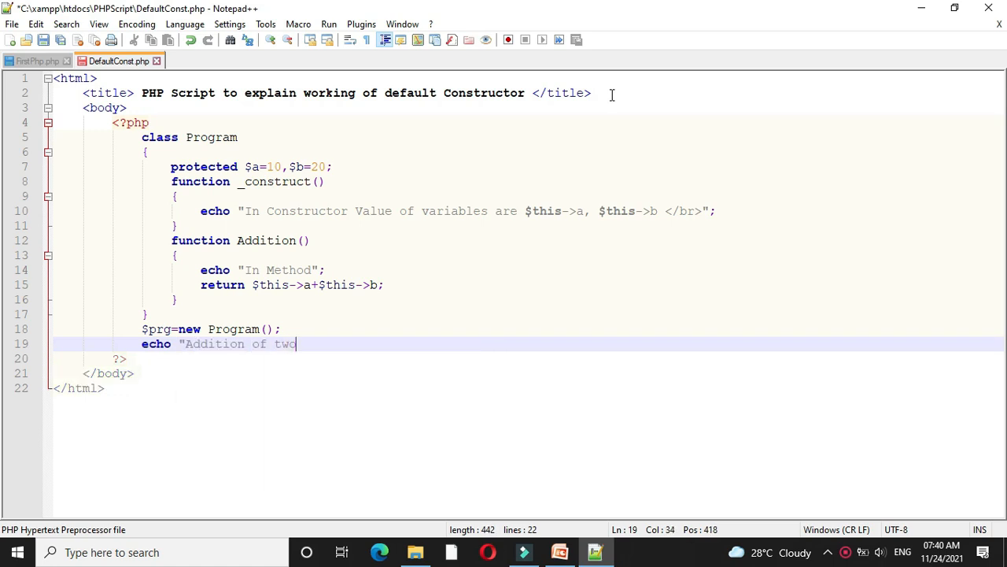
text(numbers ". $prg)
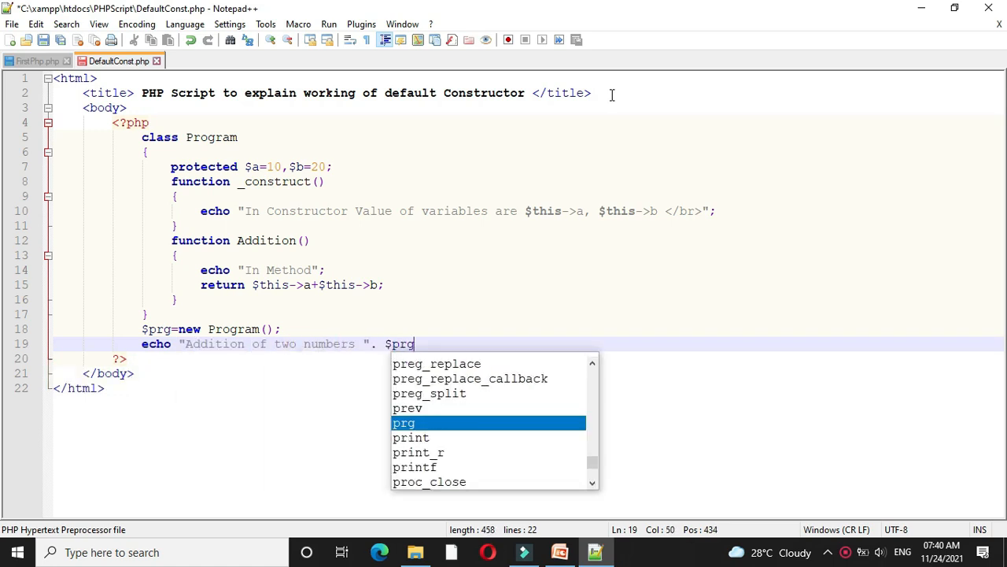
text(->Addition())
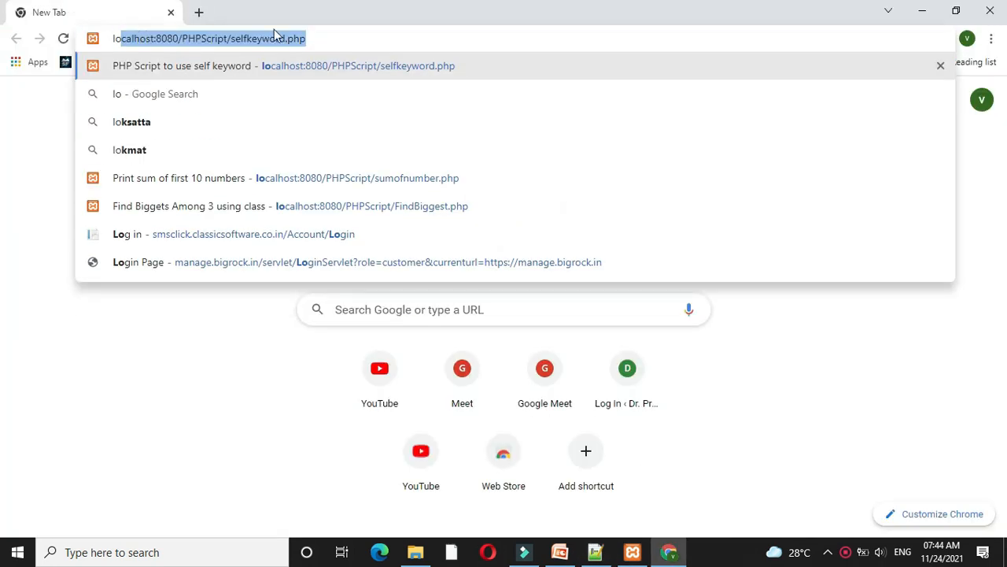
- Enter localhost:8080/PHPScript/defaultConst.php in Chrome's address bar
text(localhost:8080/PHPScript/defaultConst.php)
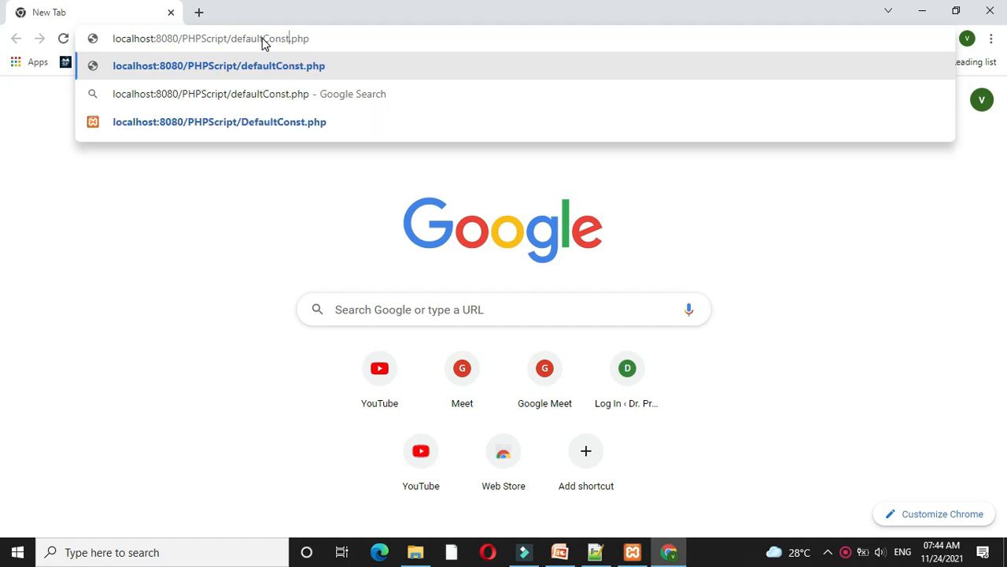